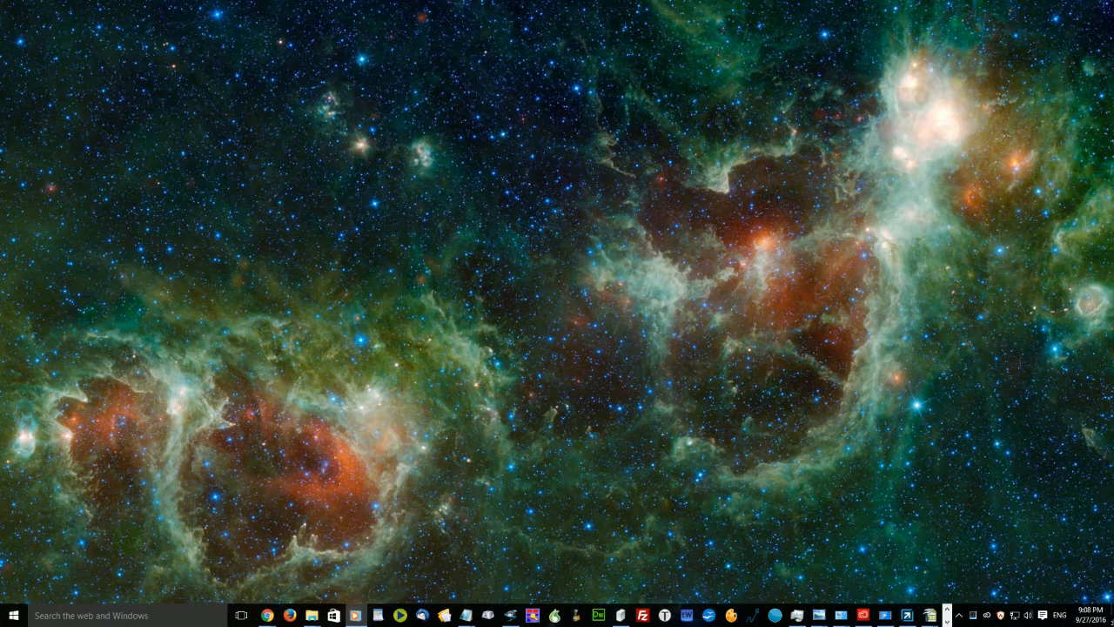
mouse_move(104, 495)
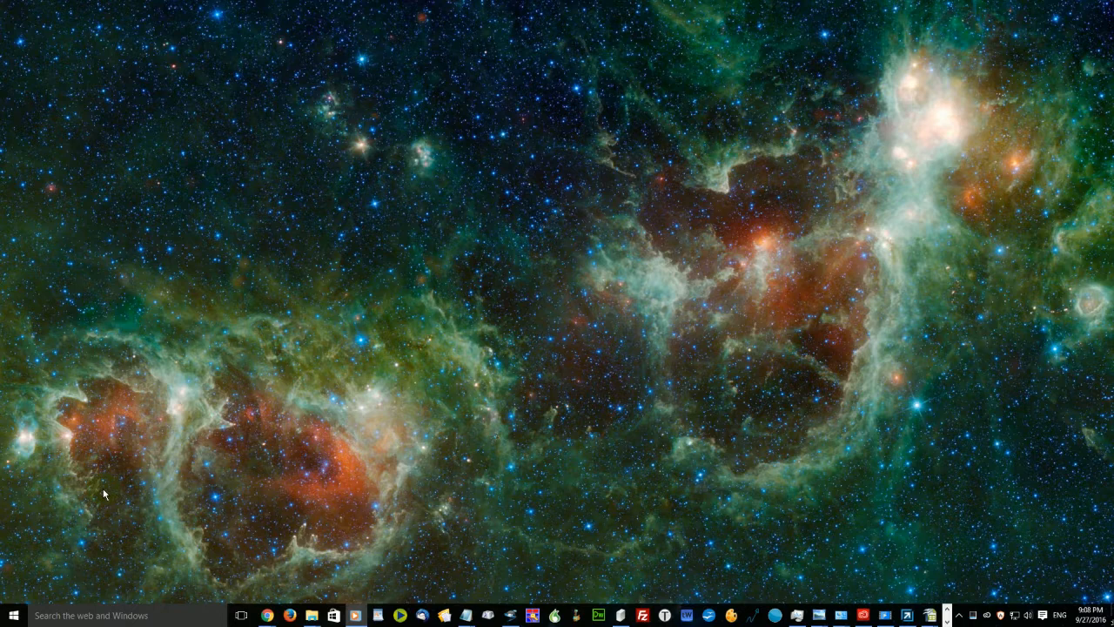
mouse_move(232, 461)
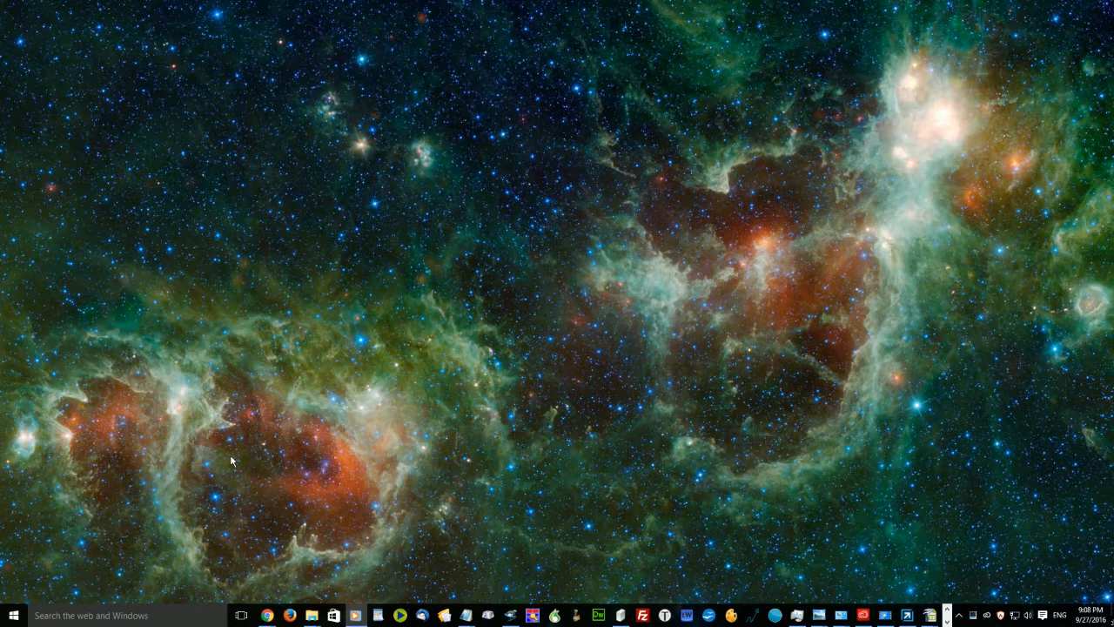
left_click(241, 615)
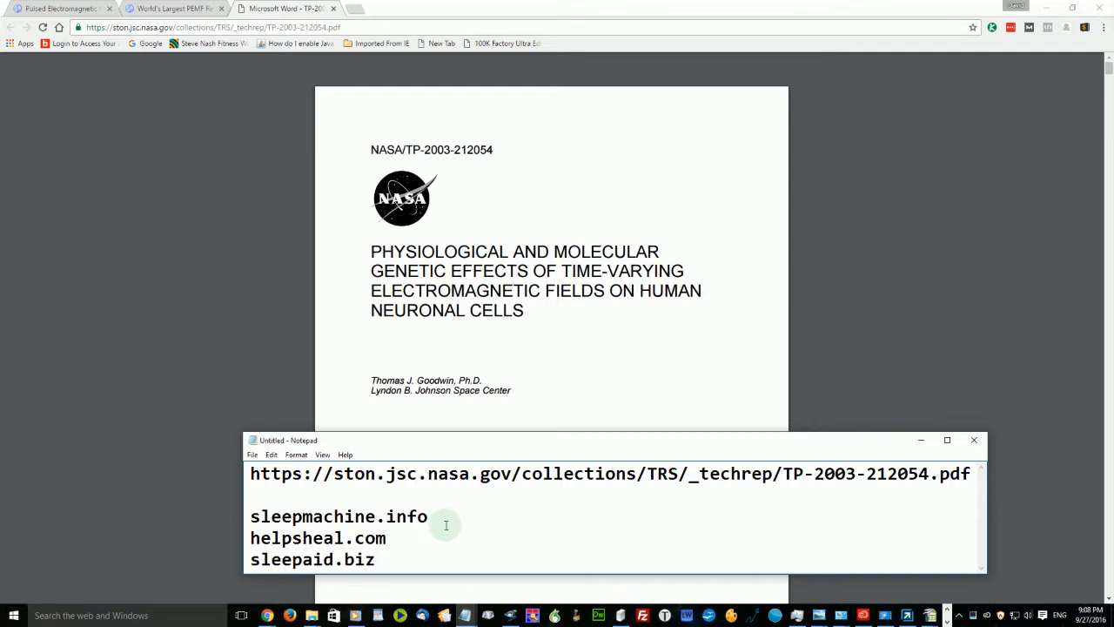
mouse_move(453, 548)
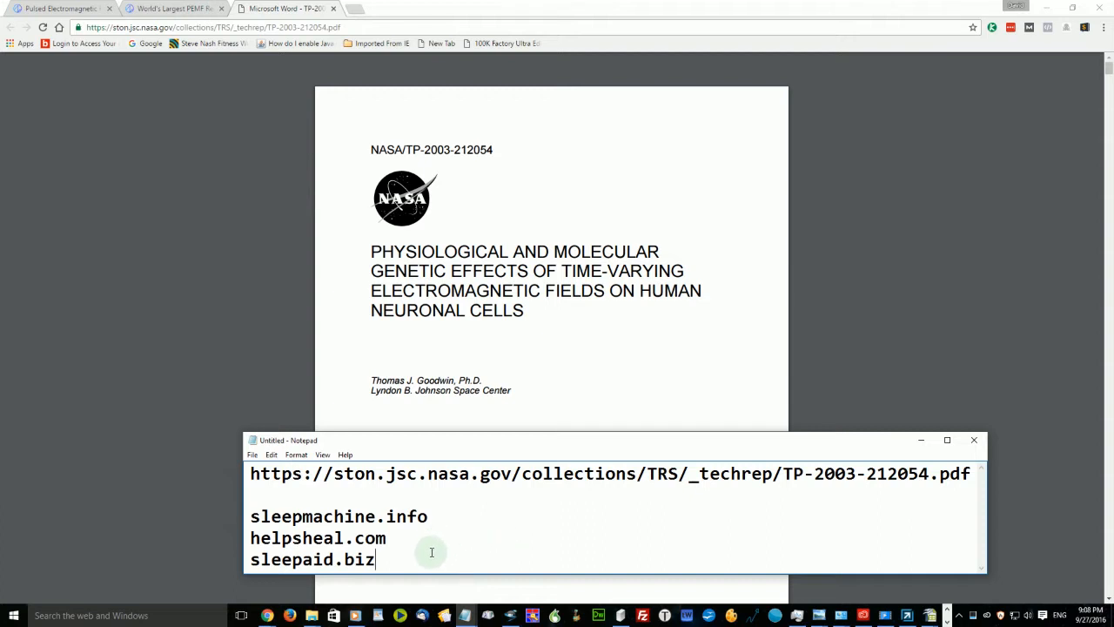
mouse_move(464, 558)
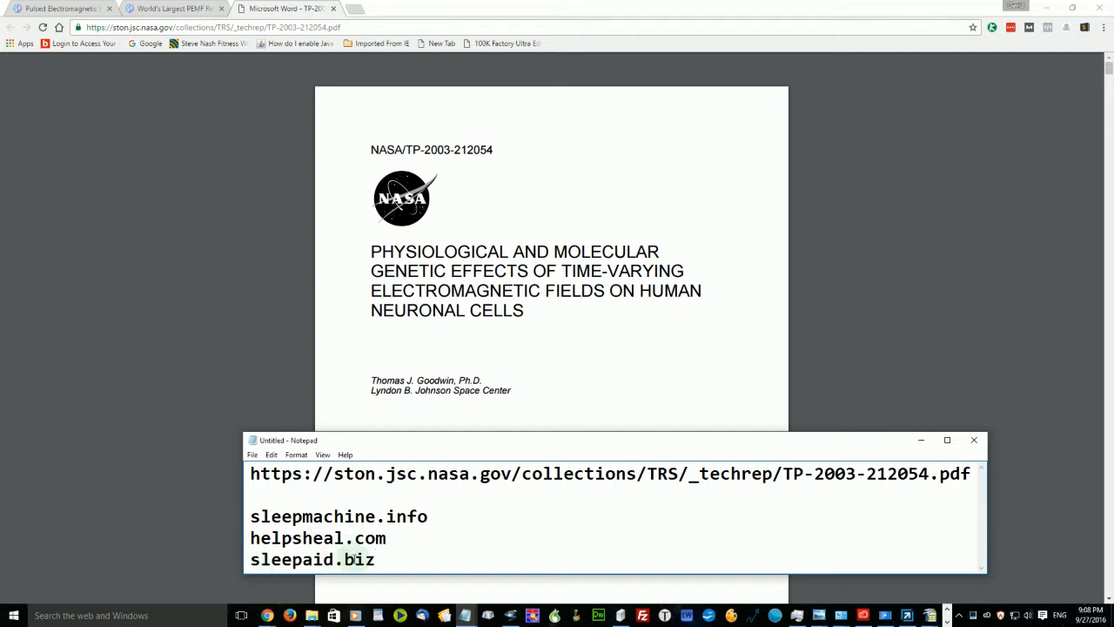
mouse_move(518, 534)
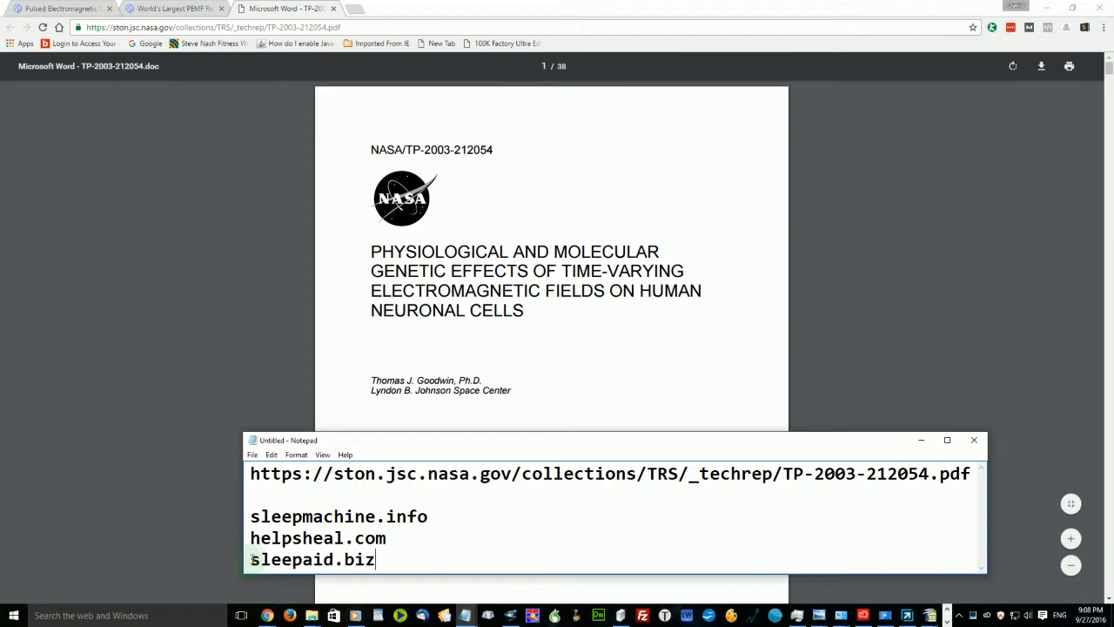
mouse_move(329, 354)
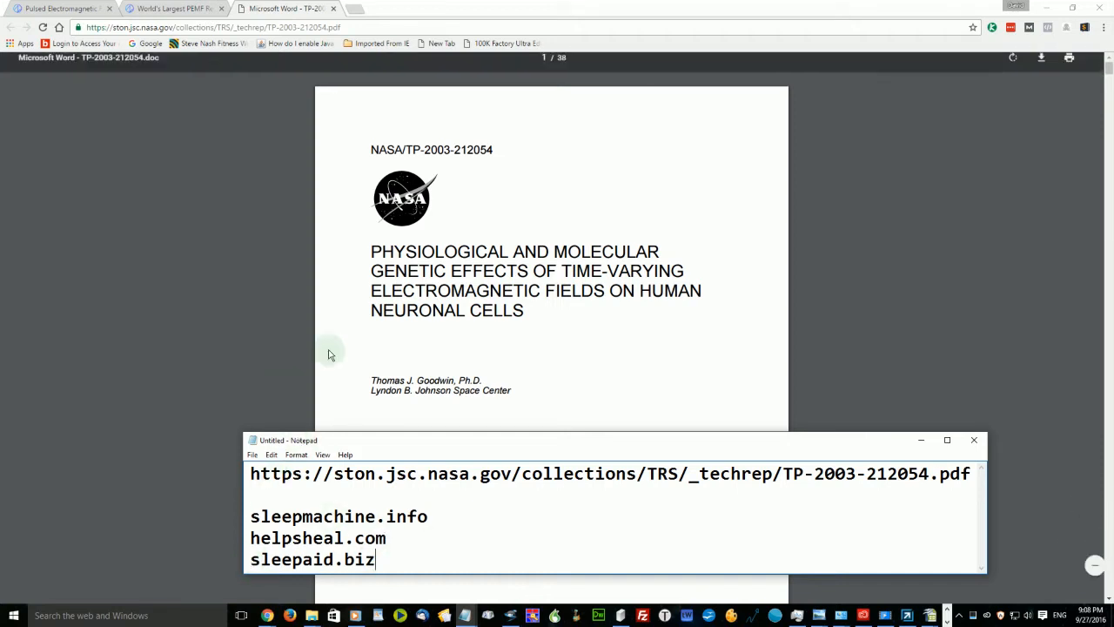
mouse_move(812, 459)
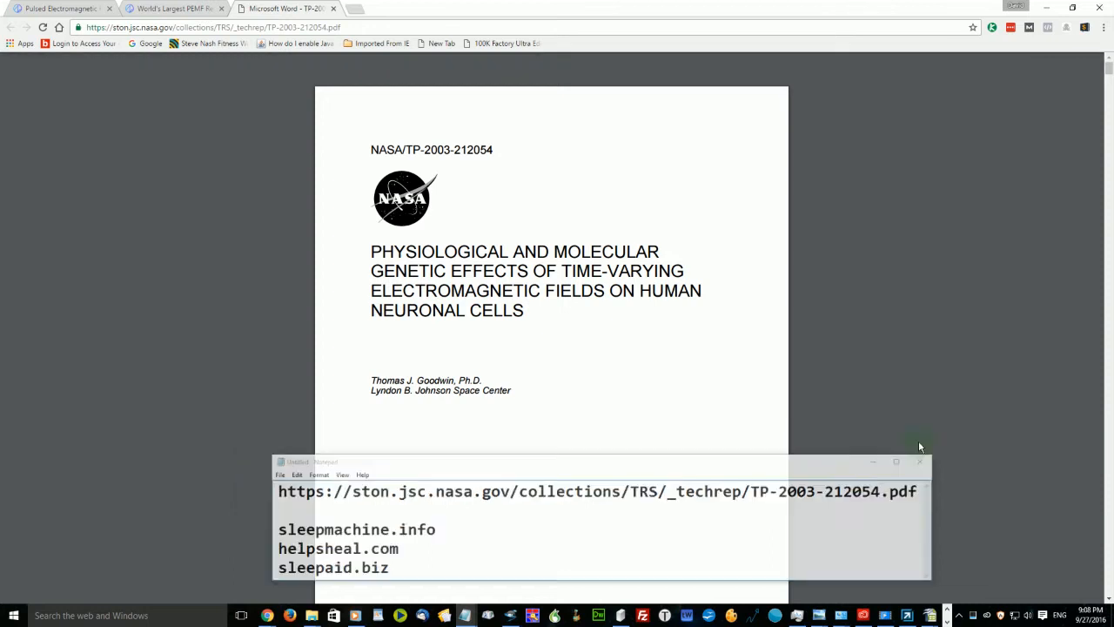
Step: Bring the NASA PDF in front of Notepad and open Chrome's ⋮ menu
left_click(920, 443)
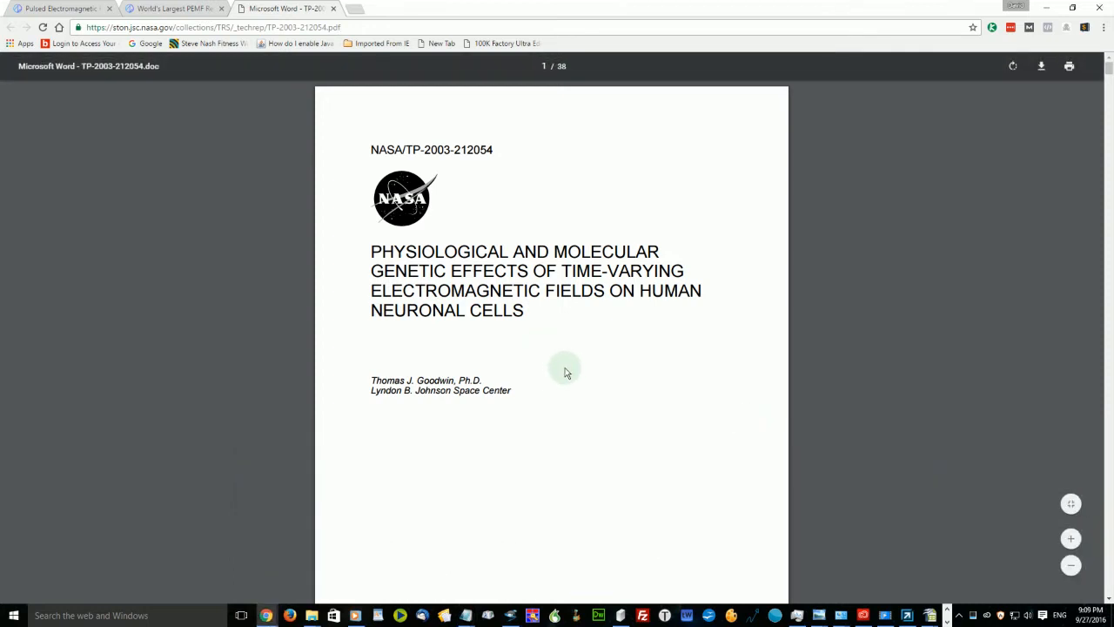
mouse_move(90, 96)
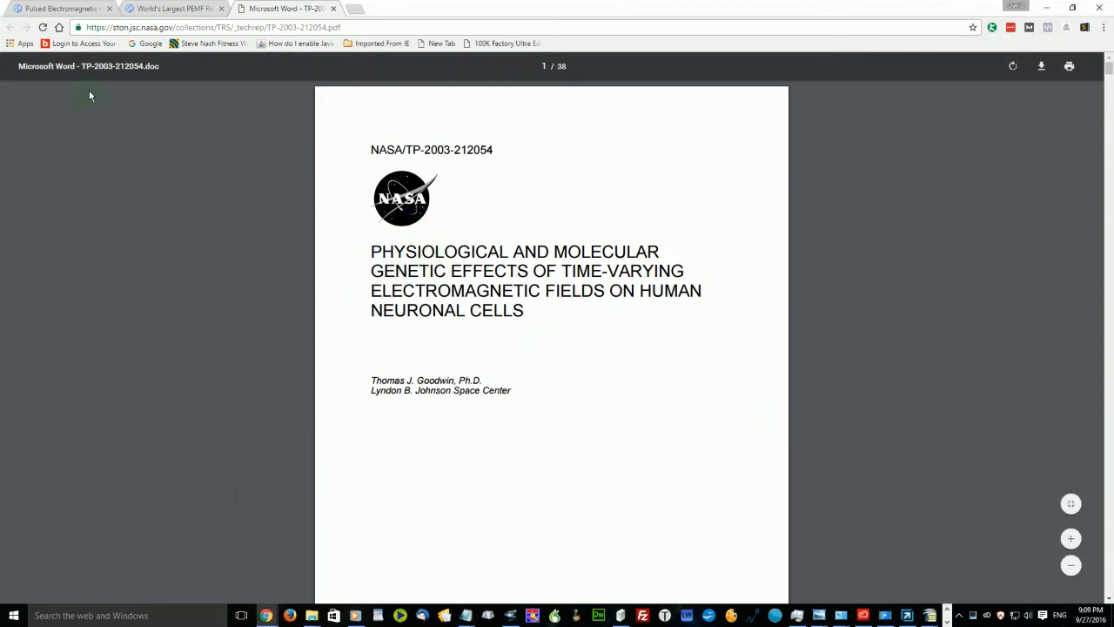
mouse_move(954, 128)
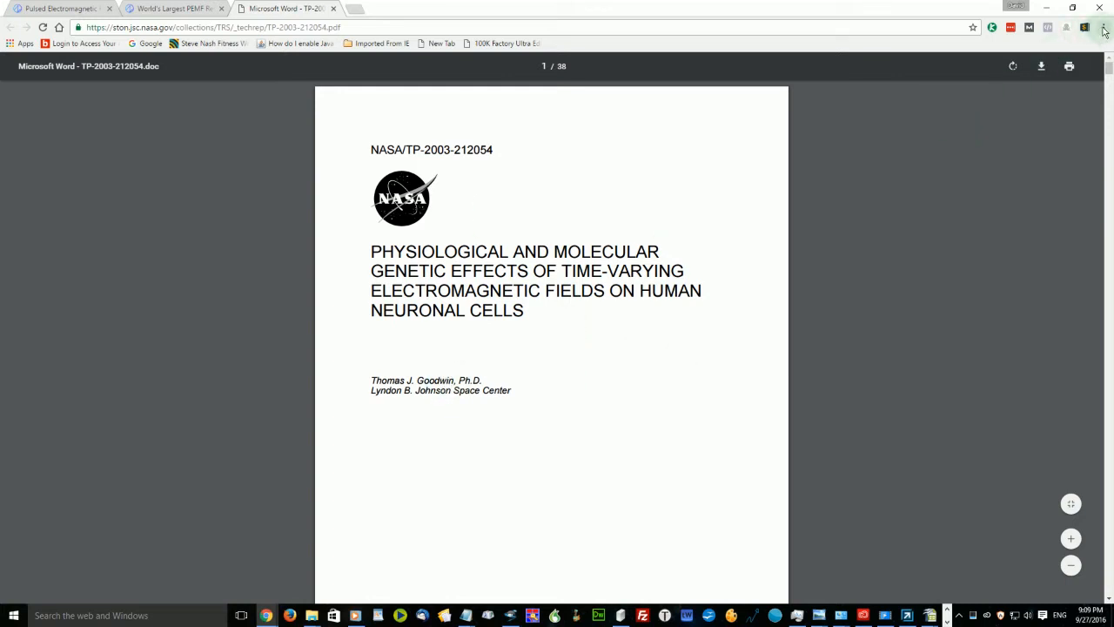
left_click(1104, 27)
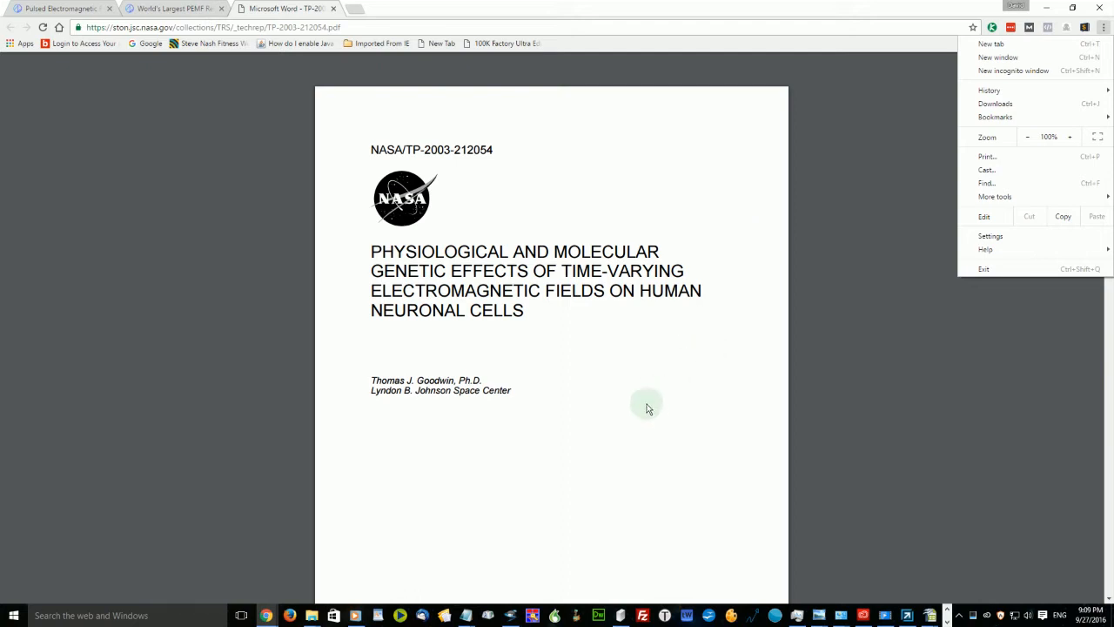
mouse_move(862, 447)
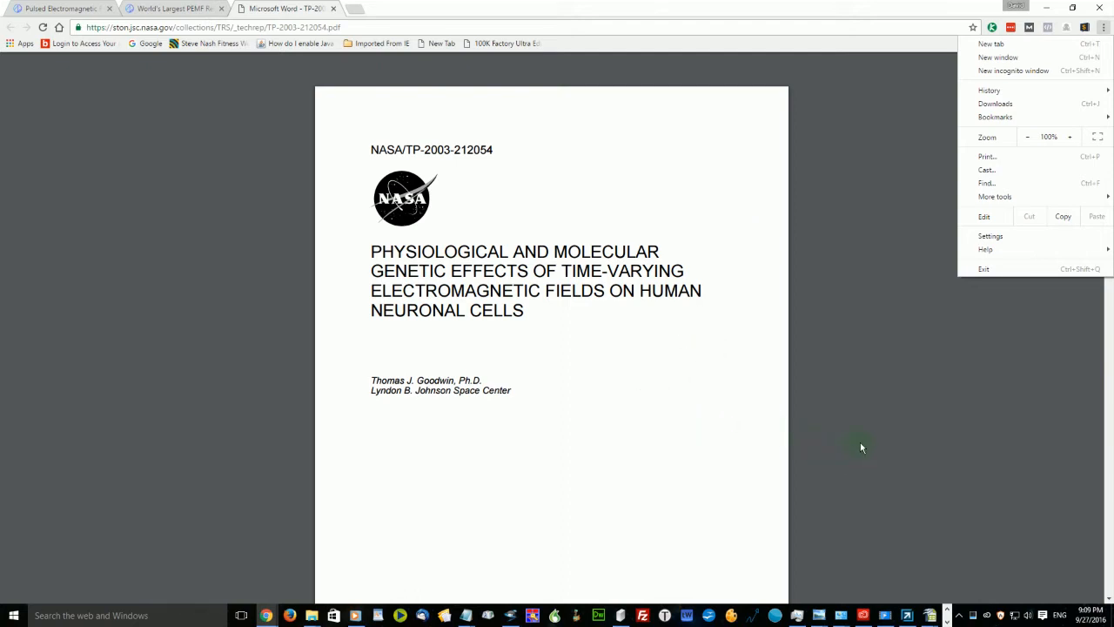
mouse_move(618, 415)
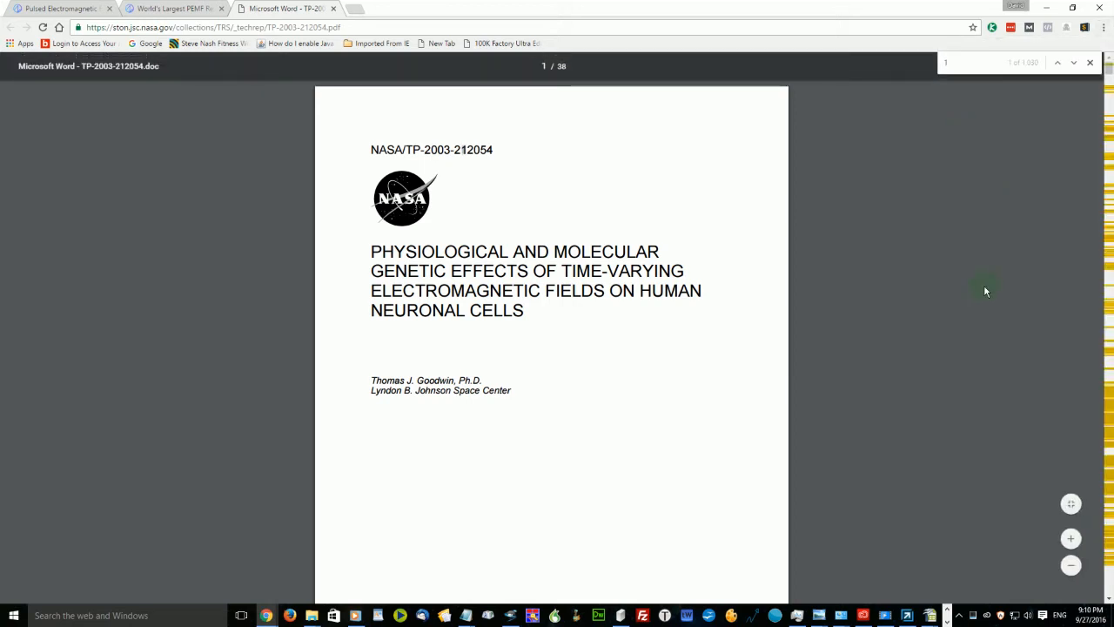
Step: Search for '175' and cycle through all ten matches back to the page-21 Gene Array passage
type("175")
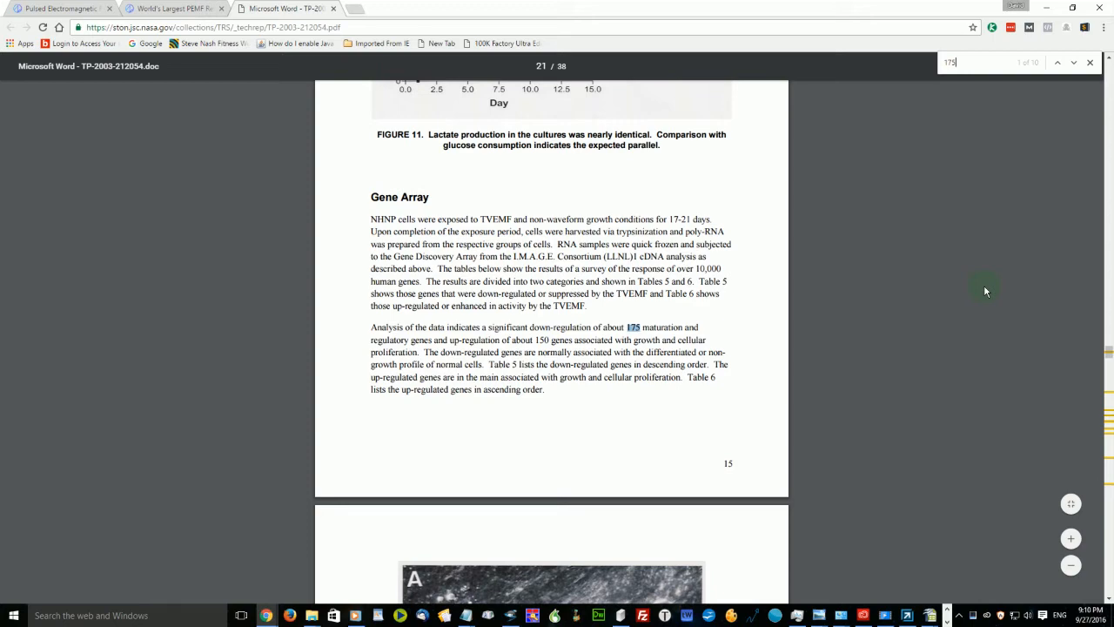
left_click(1074, 62)
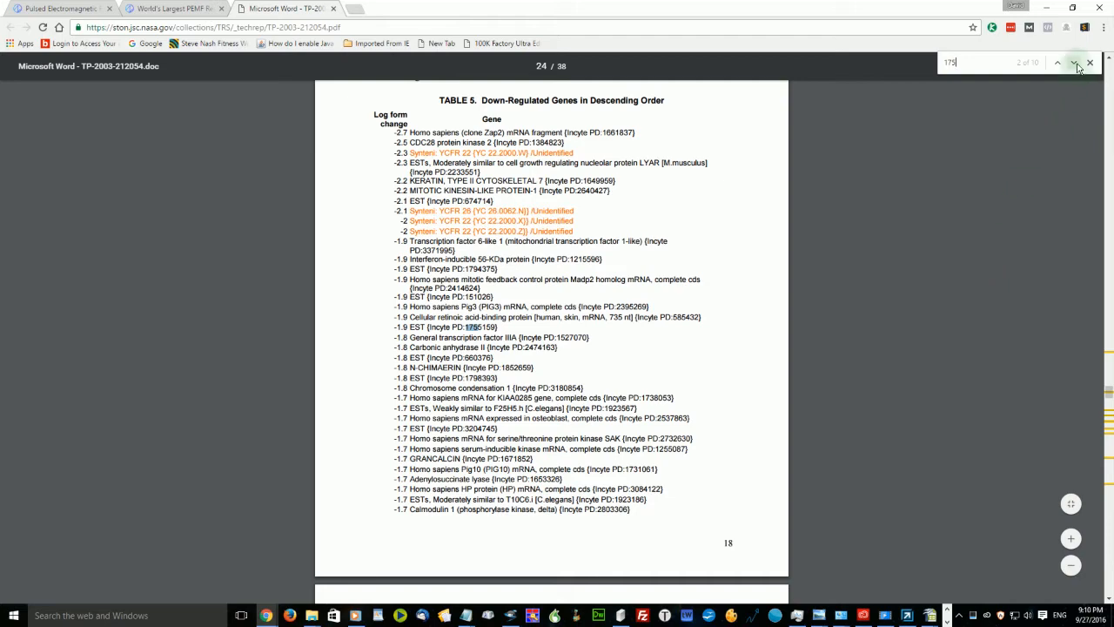
left_click(1073, 62)
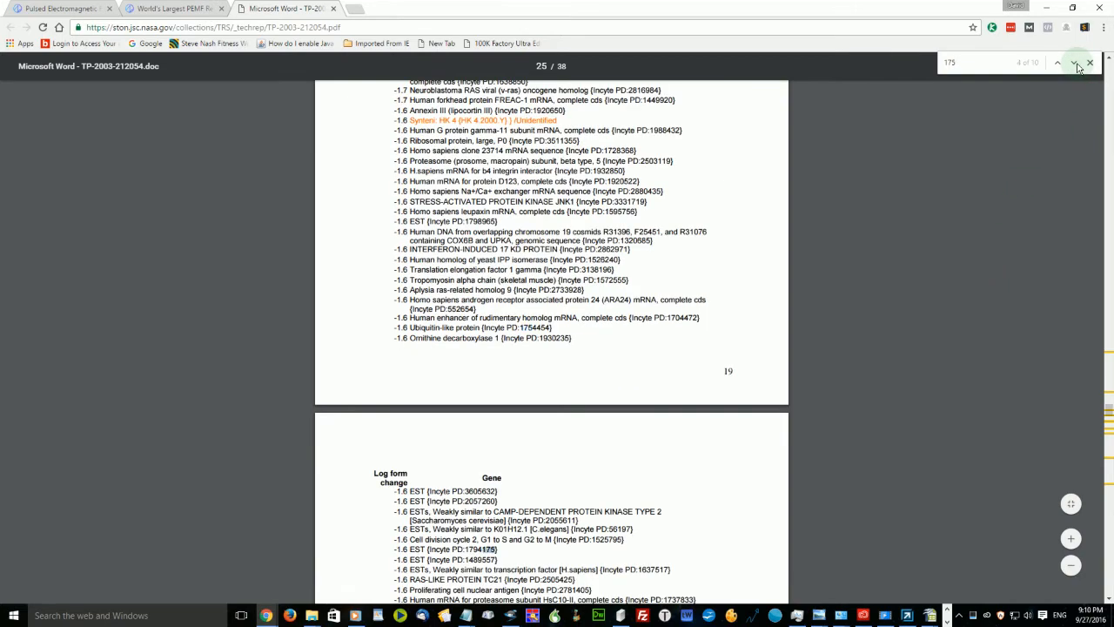
left_click(1074, 63)
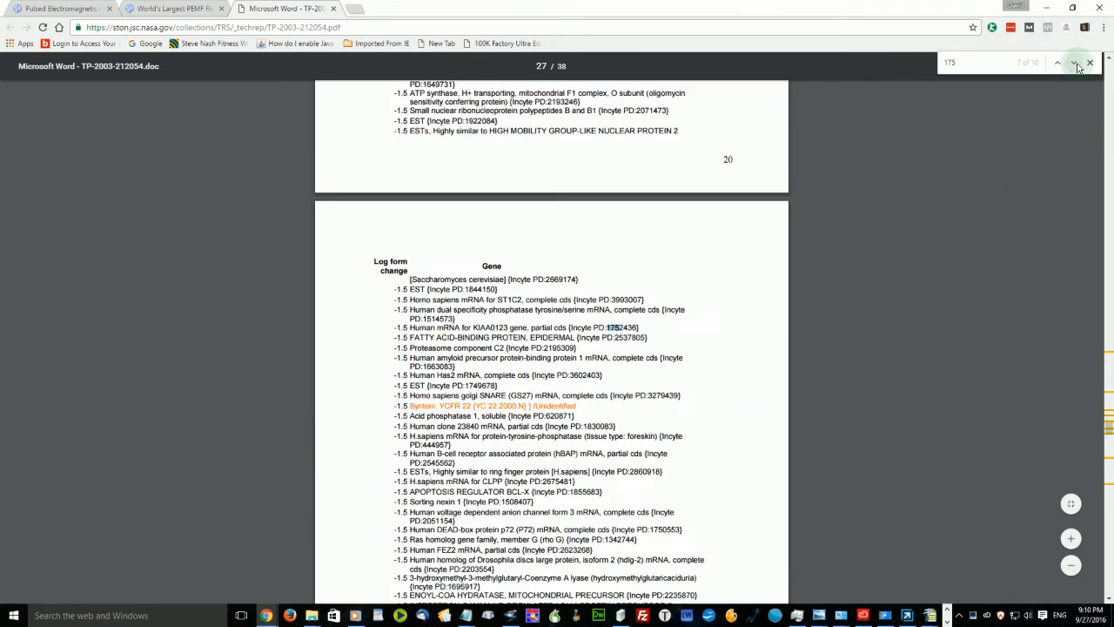
left_click(1073, 63)
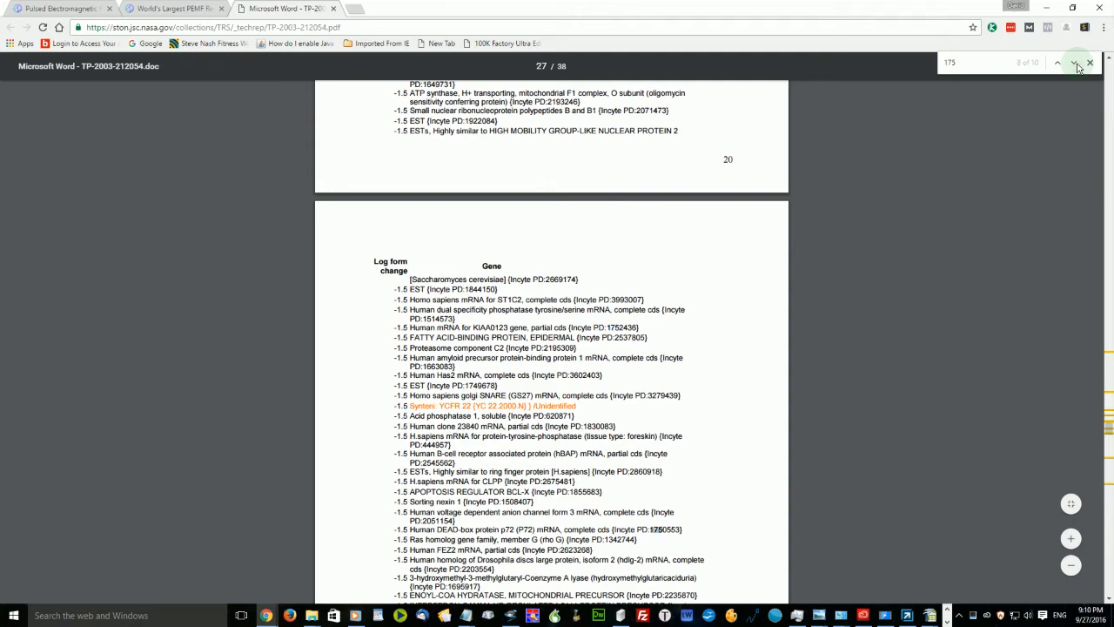
left_click(1073, 62)
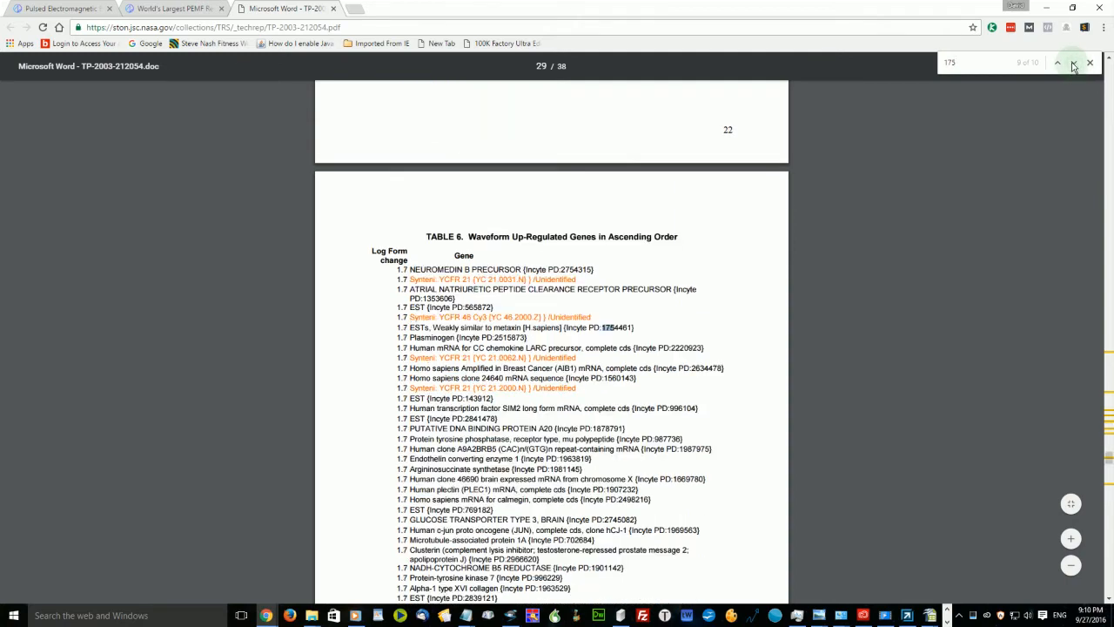
left_click(1058, 62)
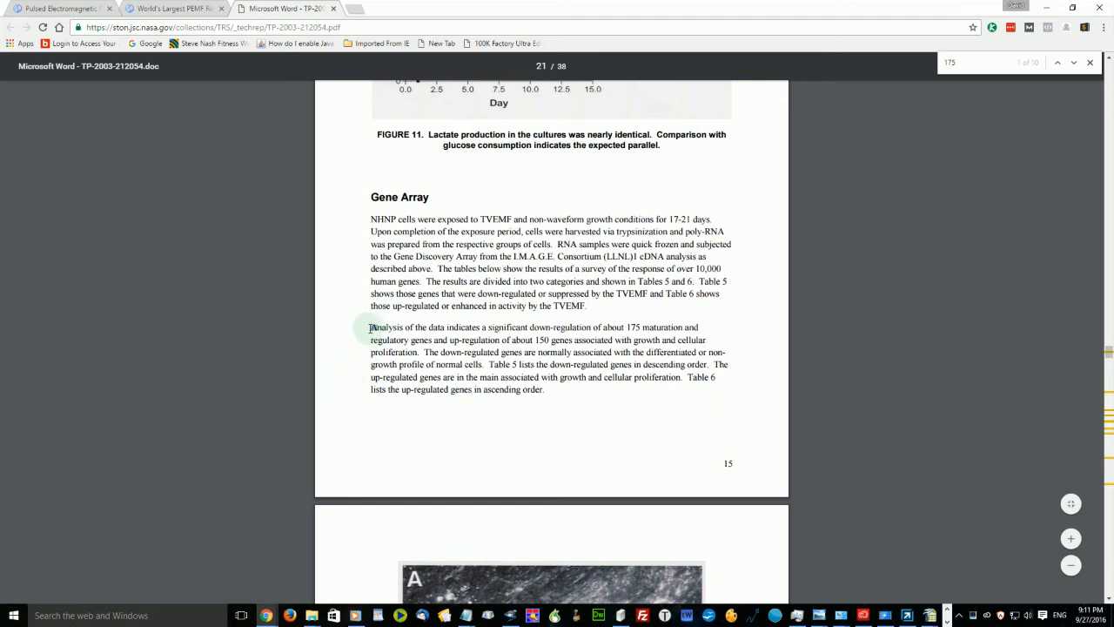
left_click_drag(371, 327, 488, 327)
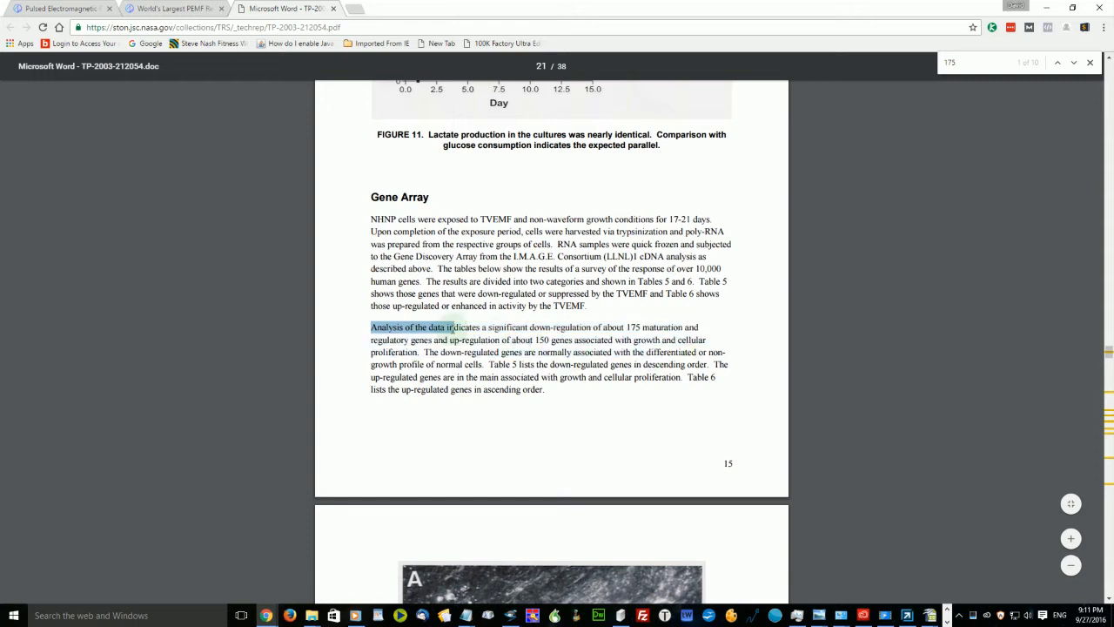
left_click_drag(451, 327, 432, 339)
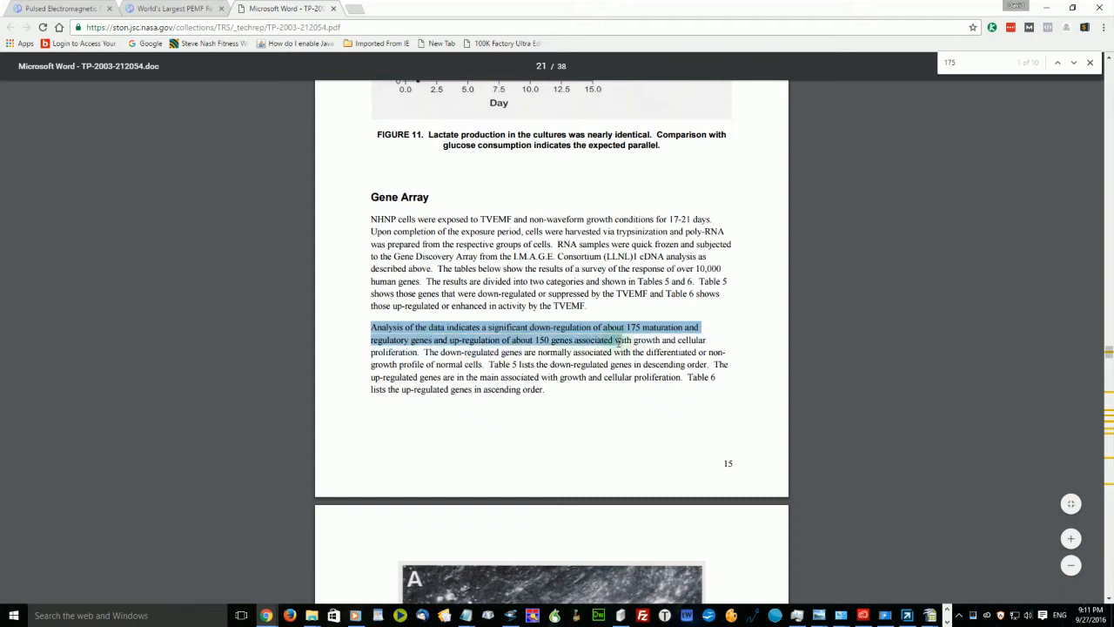
left_click_drag(614, 339, 692, 351)
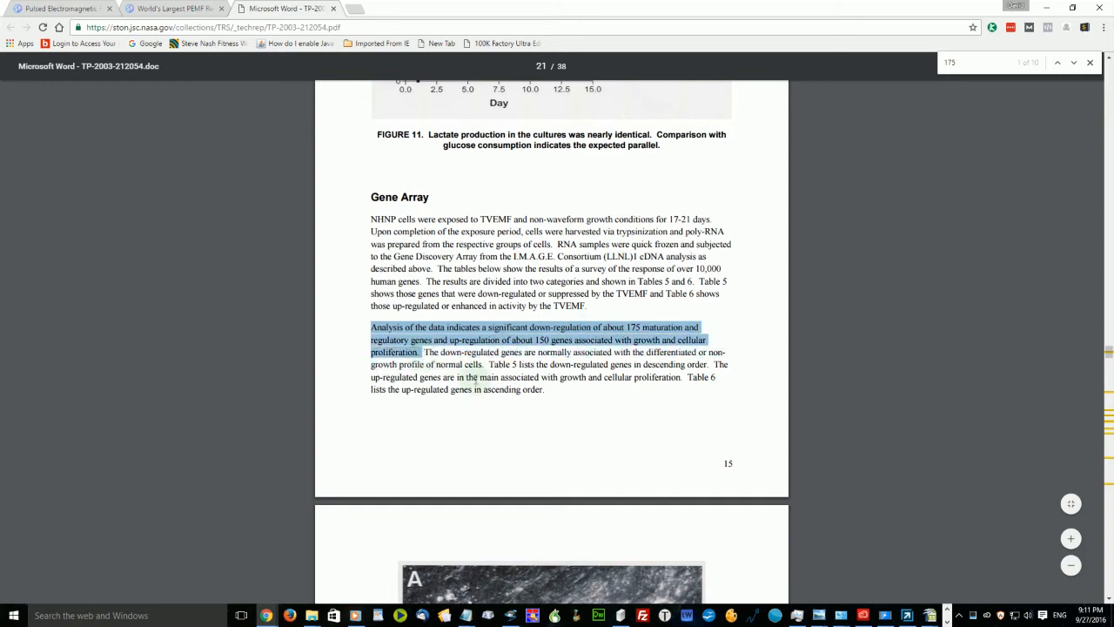
left_click(566, 409)
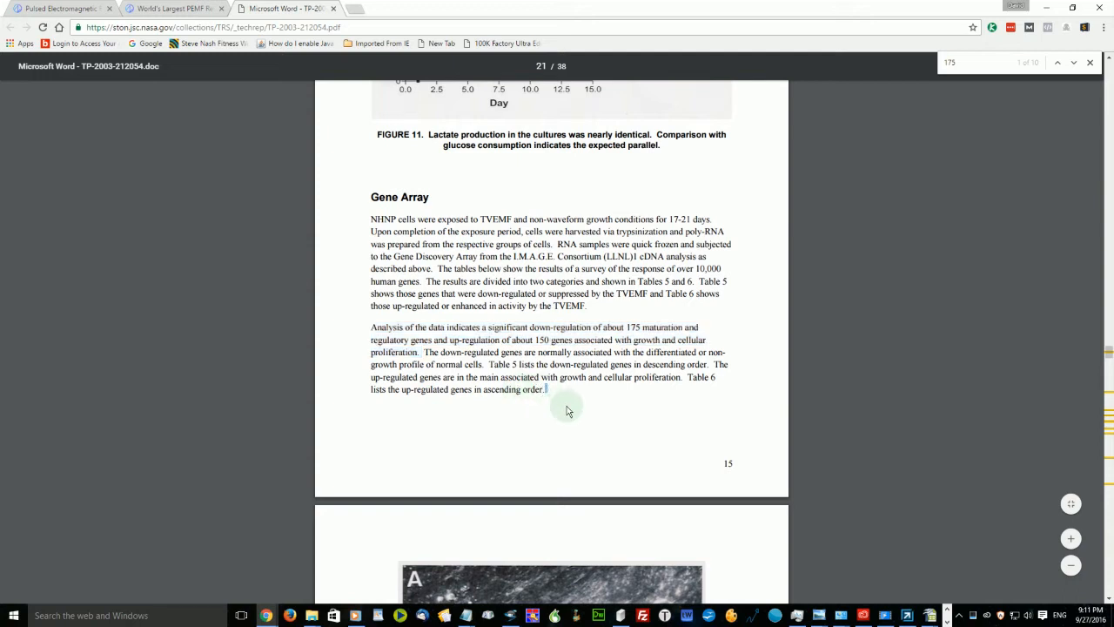
mouse_move(567, 434)
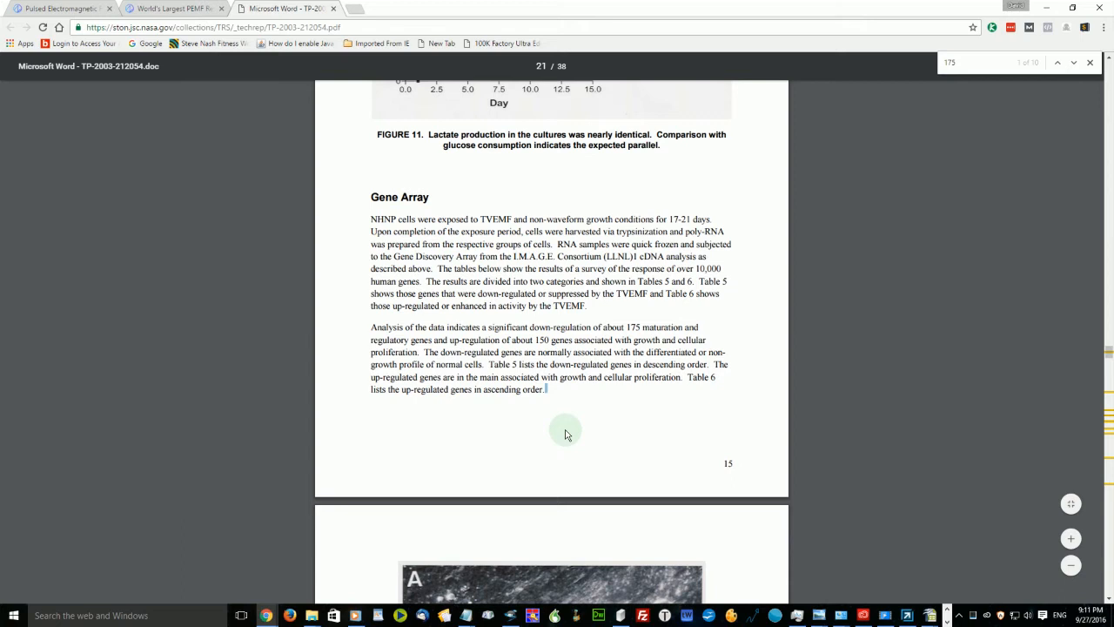
mouse_move(949, 98)
type("nerve")
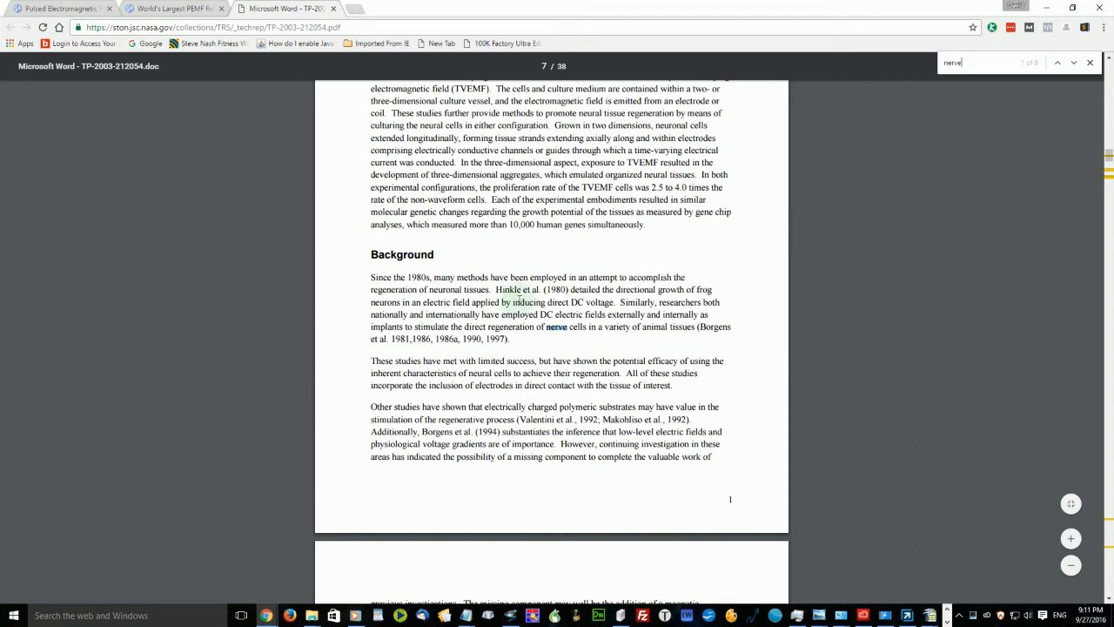
mouse_move(596, 390)
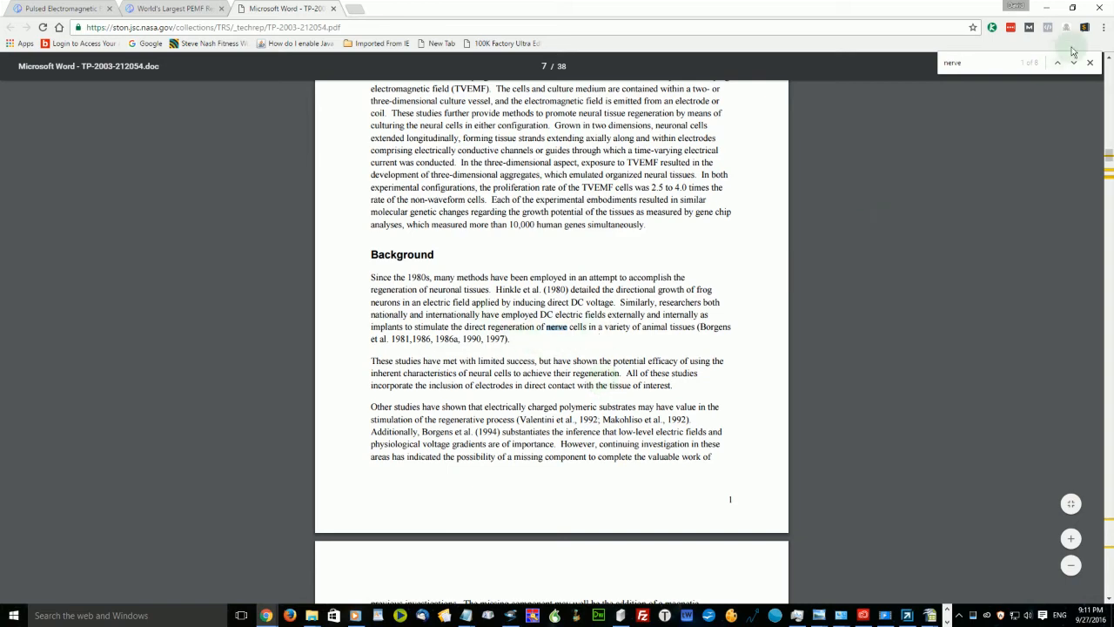
Step: Step through the 'nerve' matches on pages 7–9 until match 5 of 8
left_click(1073, 62)
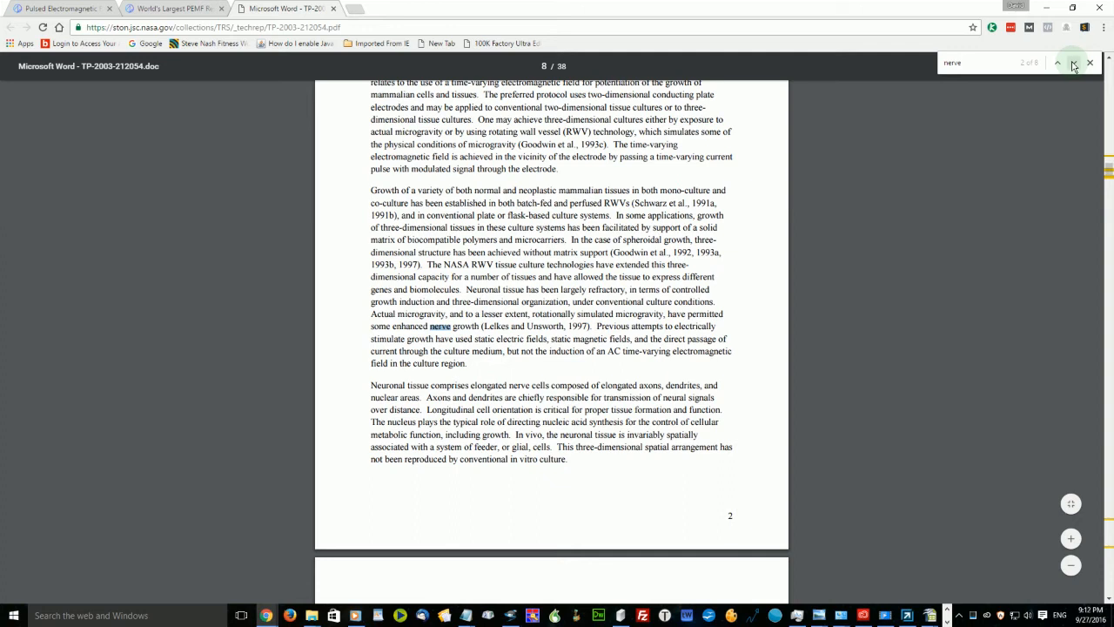
left_click(1059, 62)
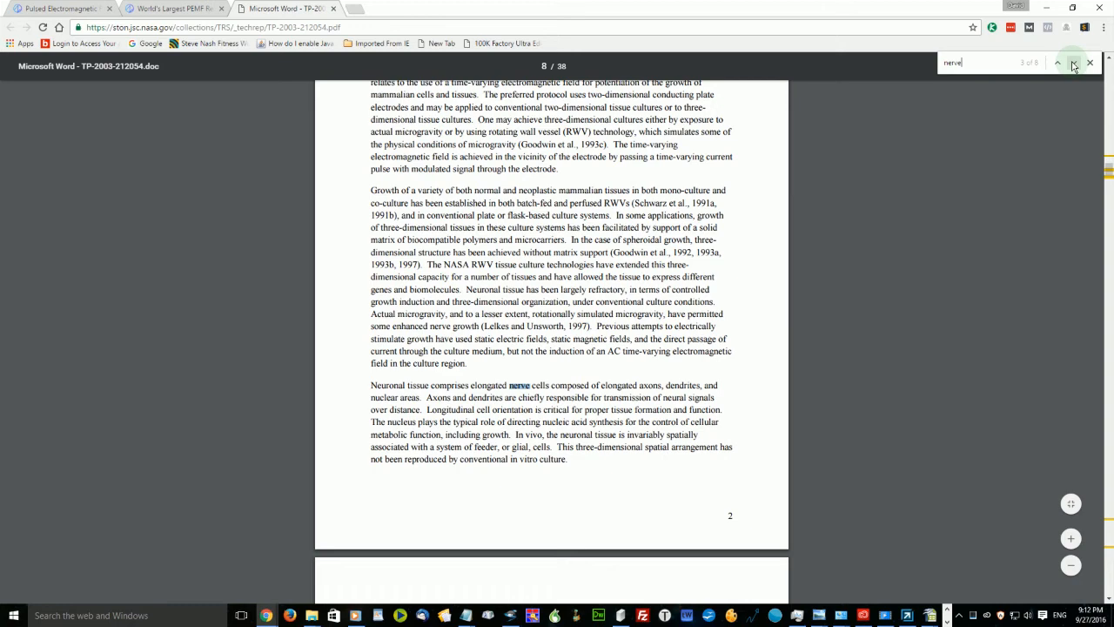
left_click(1073, 61)
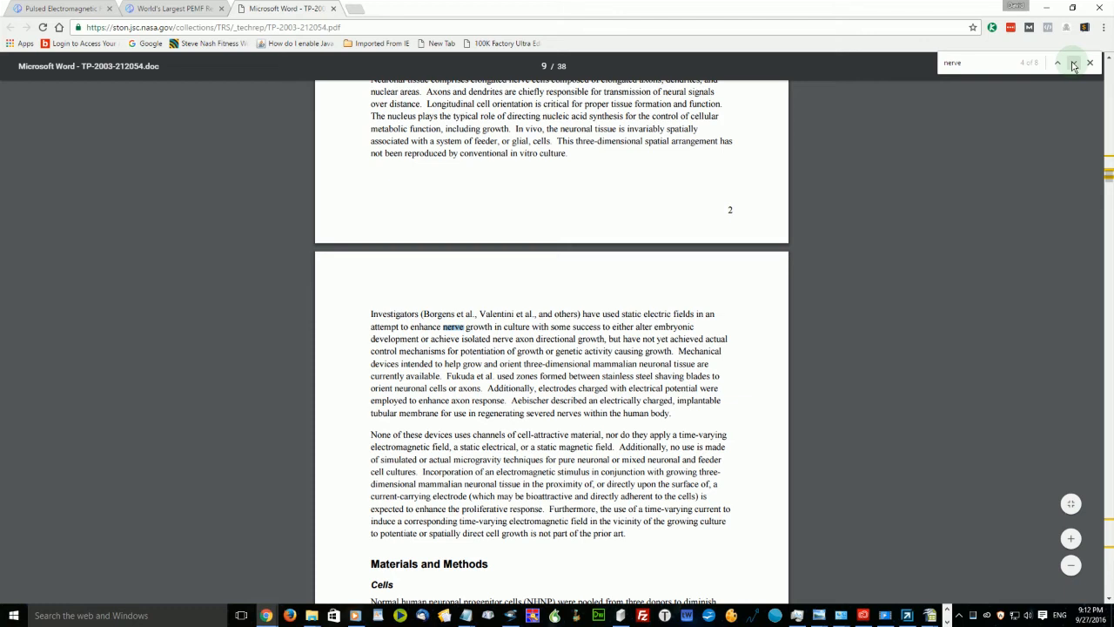
left_click(1073, 63)
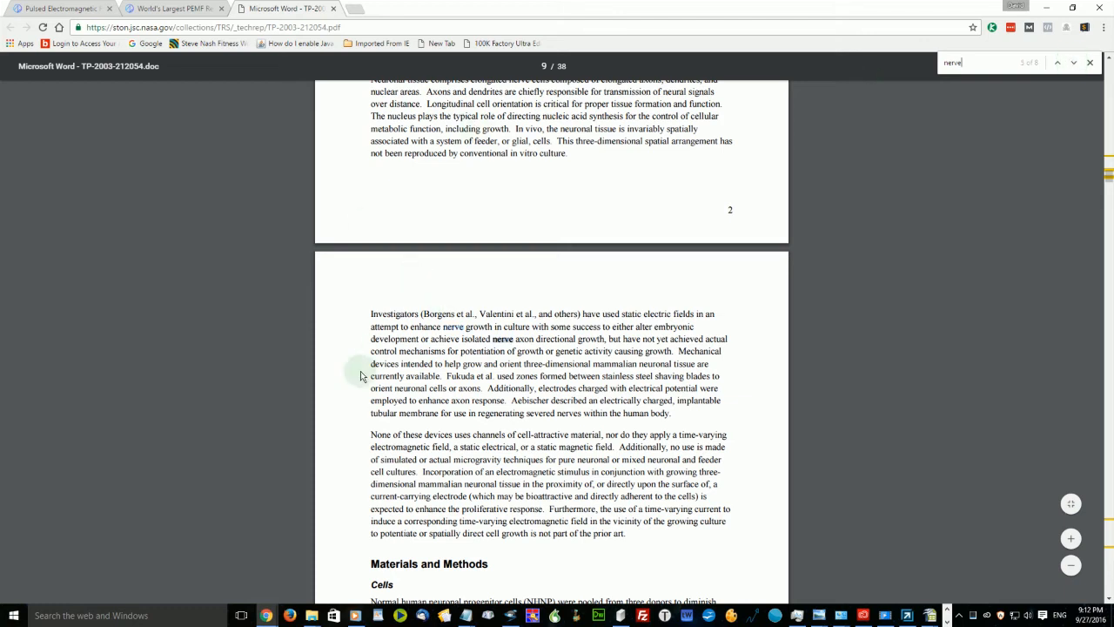
mouse_move(883, 374)
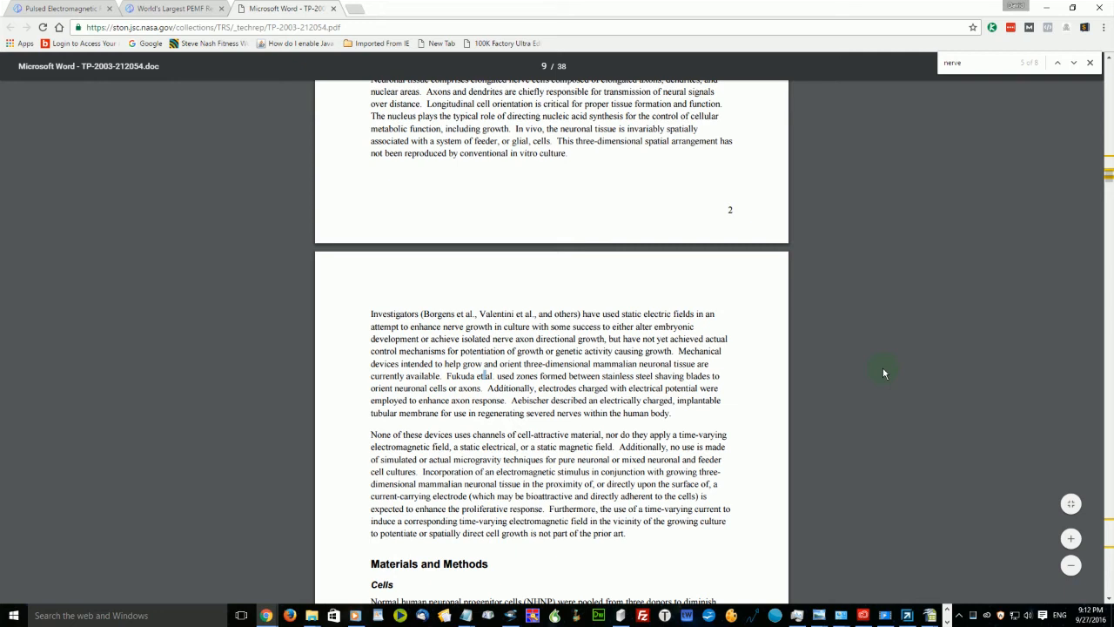
mouse_move(905, 127)
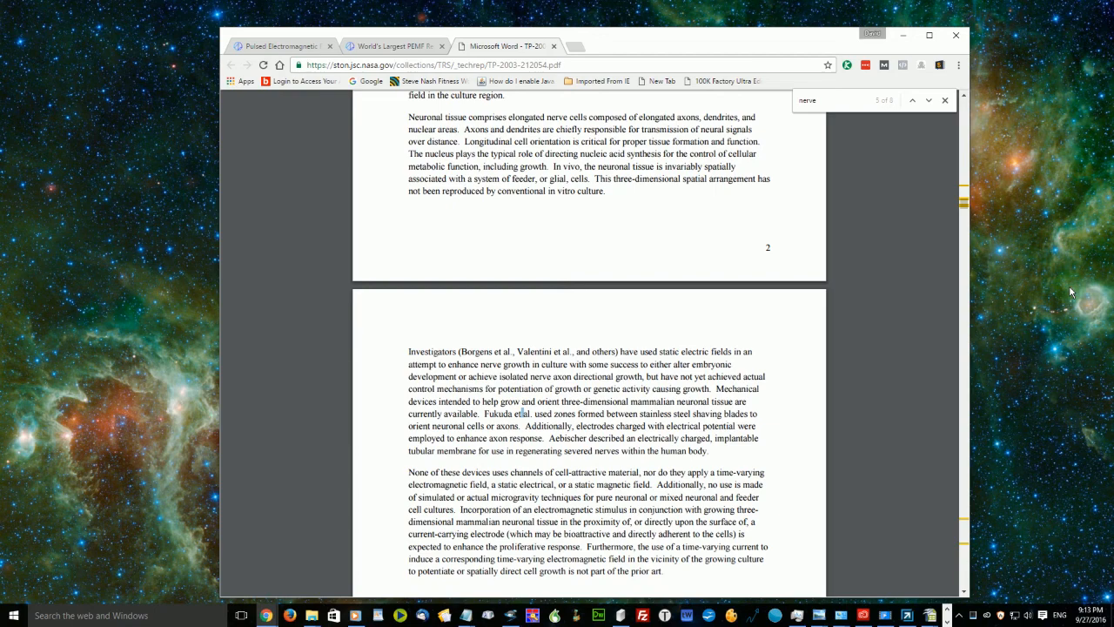
mouse_move(1084, 255)
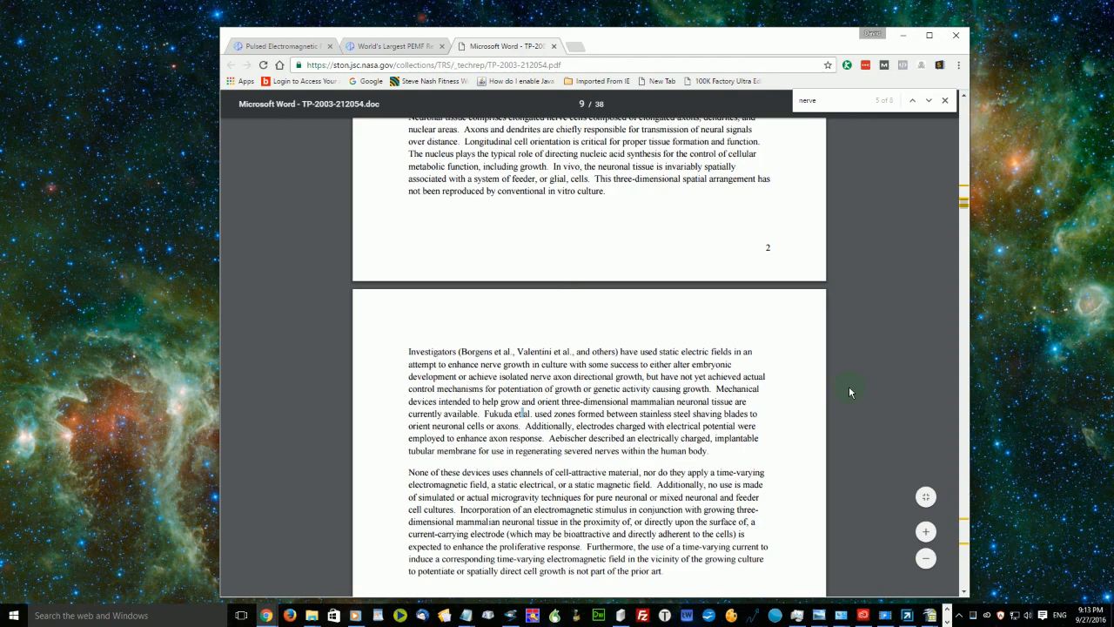
mouse_move(843, 383)
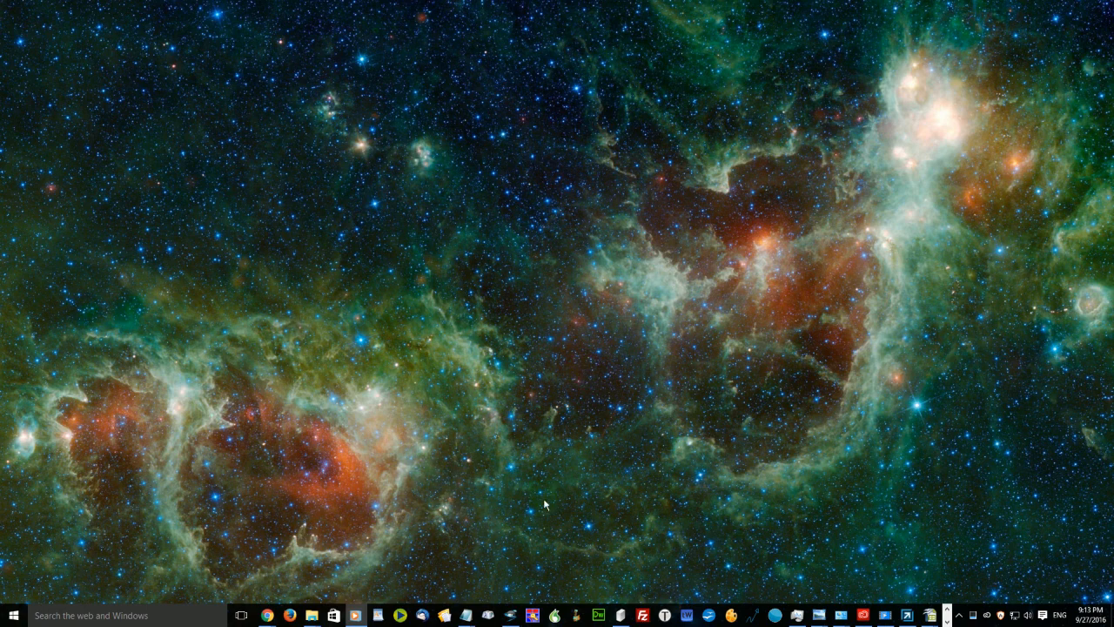
mouse_move(542, 550)
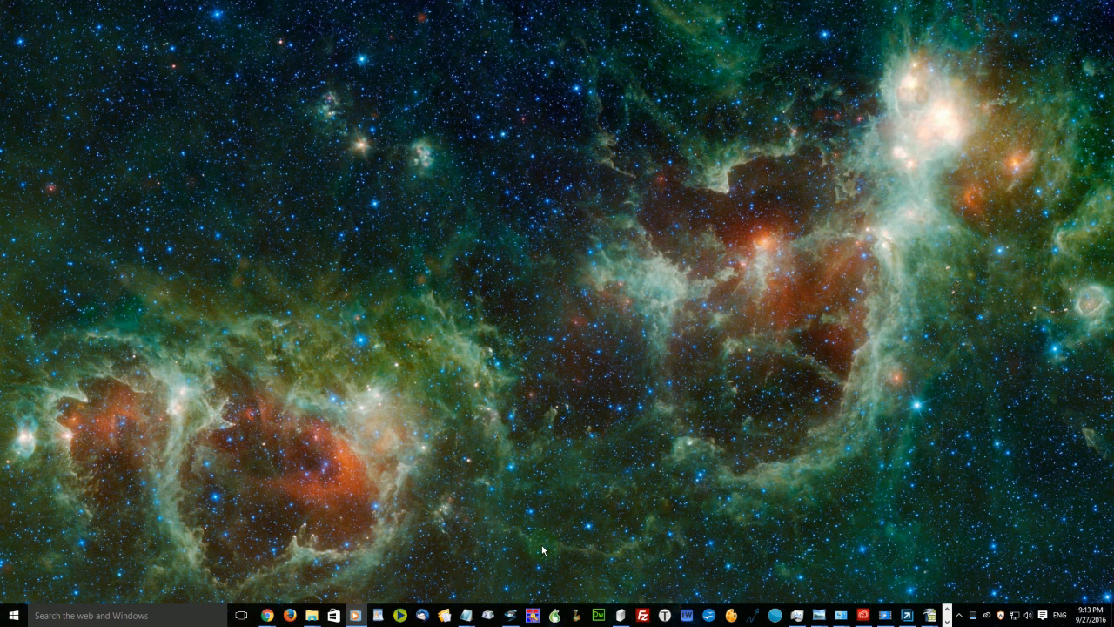
mouse_move(955, 503)
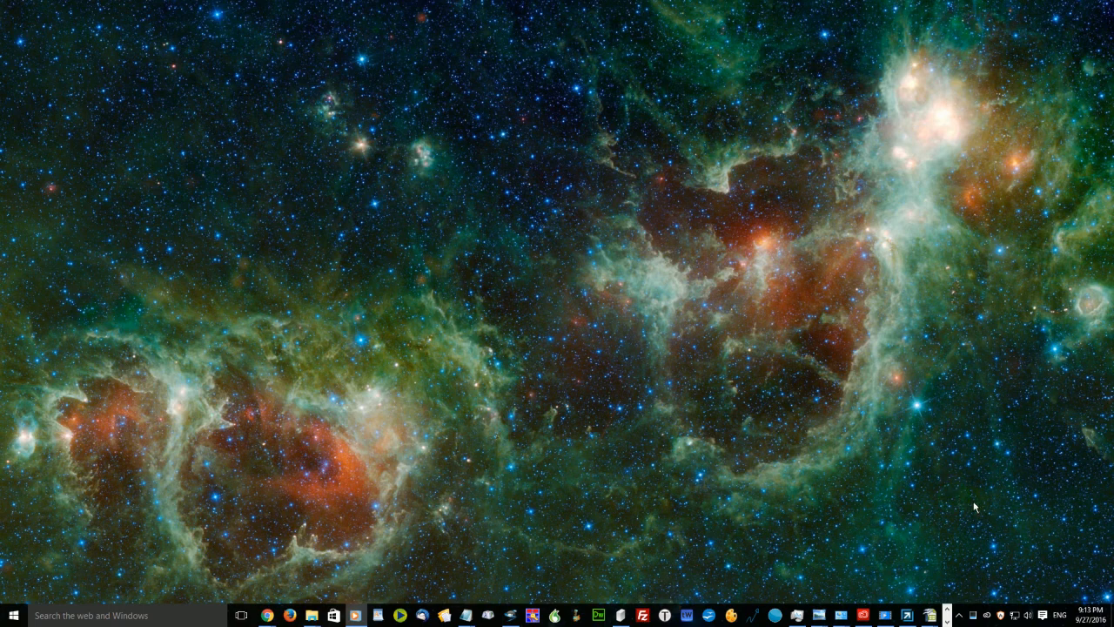
mouse_move(878, 536)
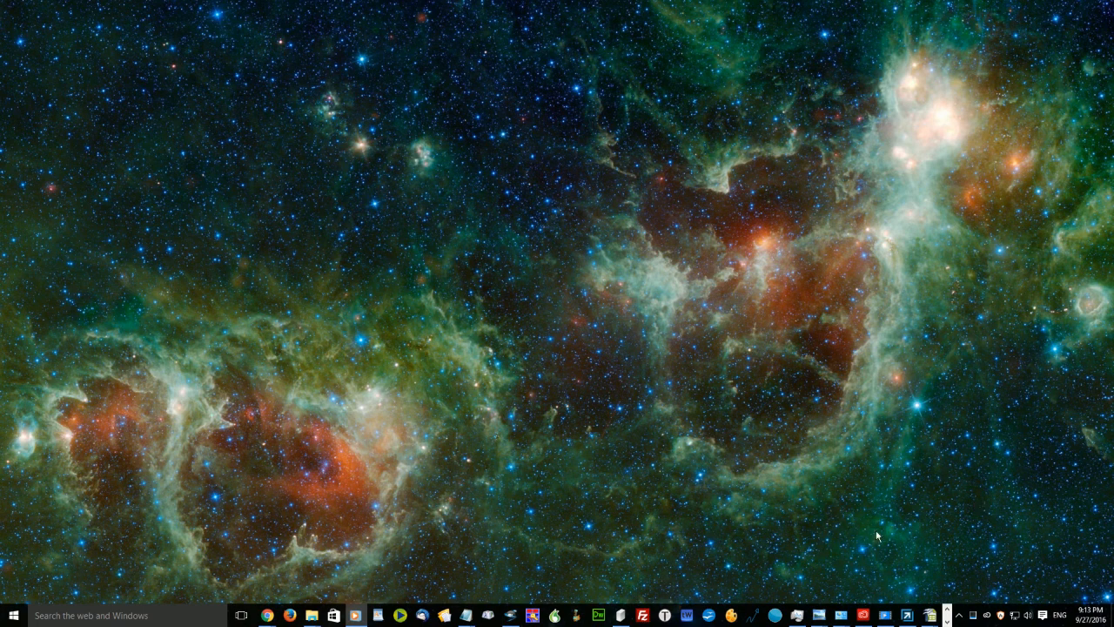
mouse_move(718, 542)
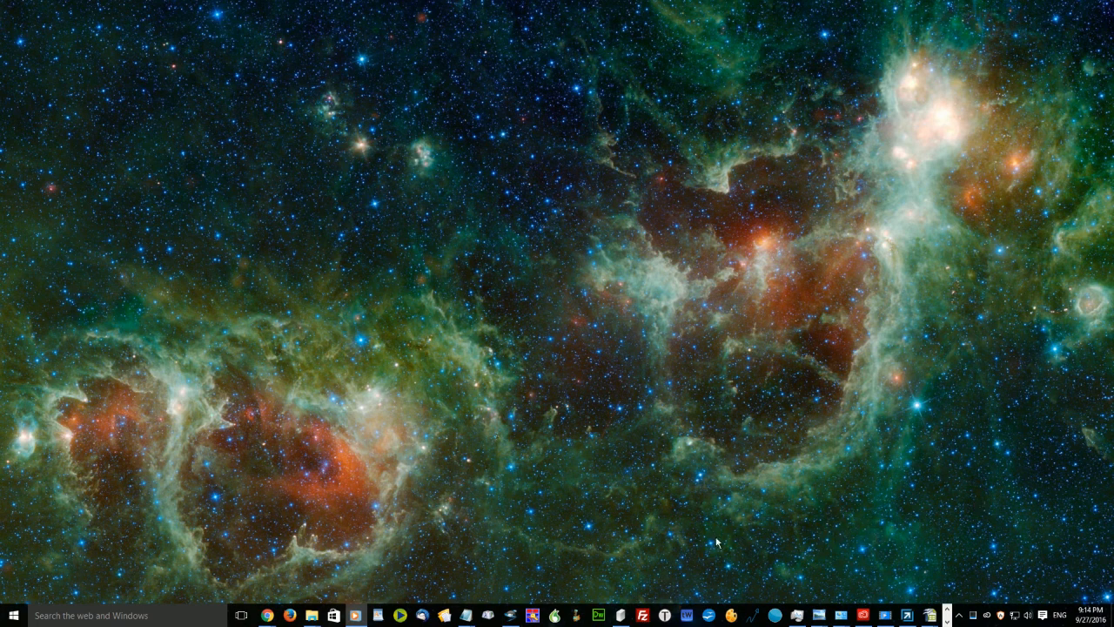
mouse_move(744, 552)
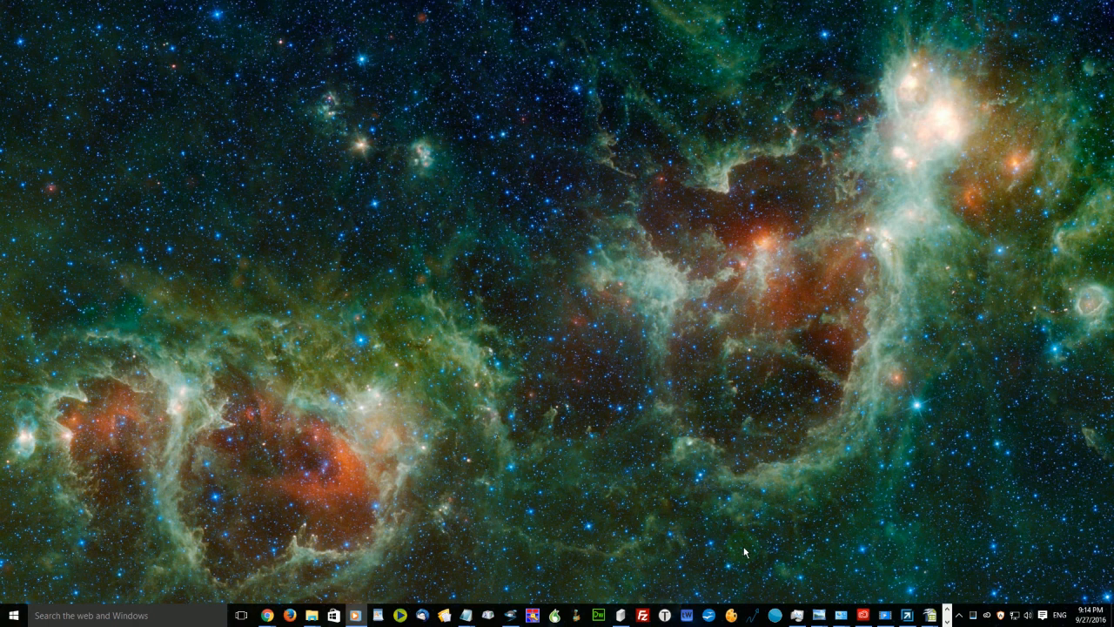
mouse_move(869, 557)
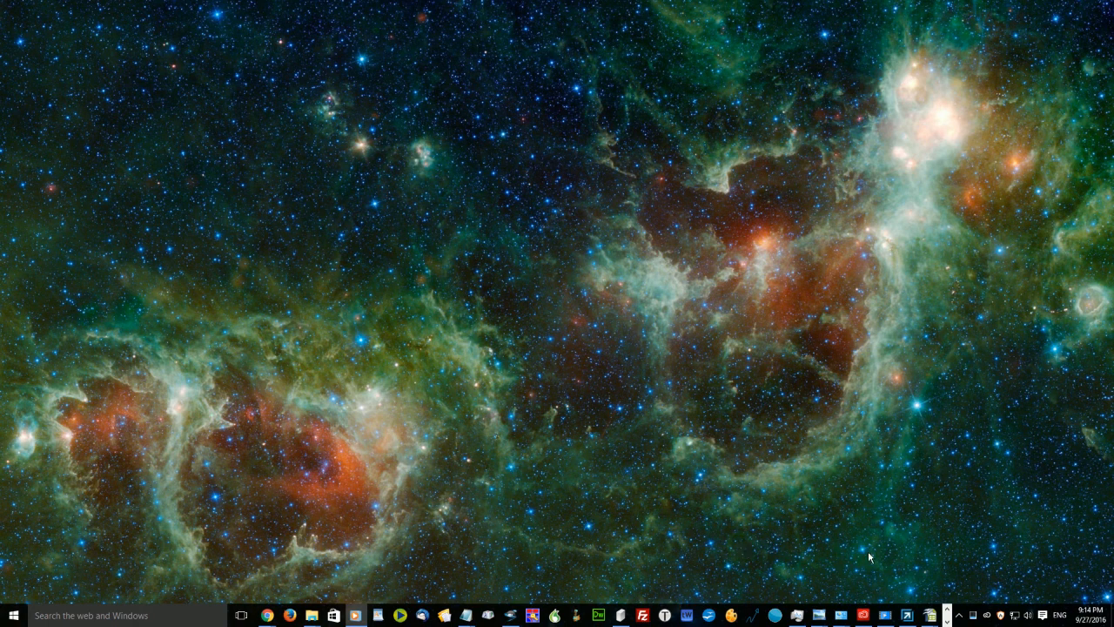
mouse_move(889, 521)
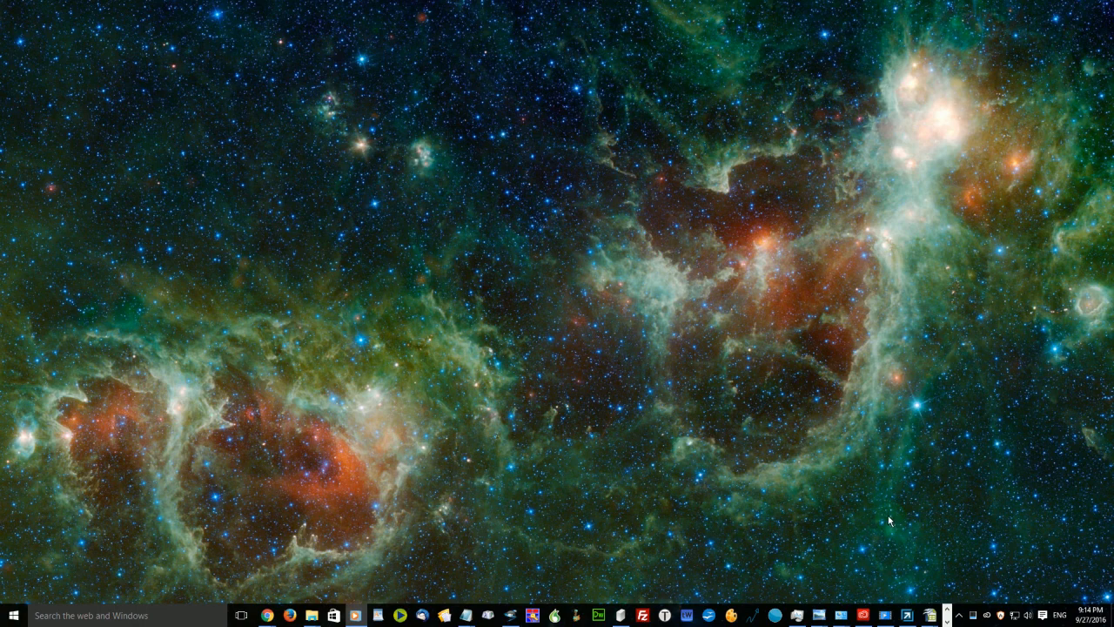
mouse_move(903, 540)
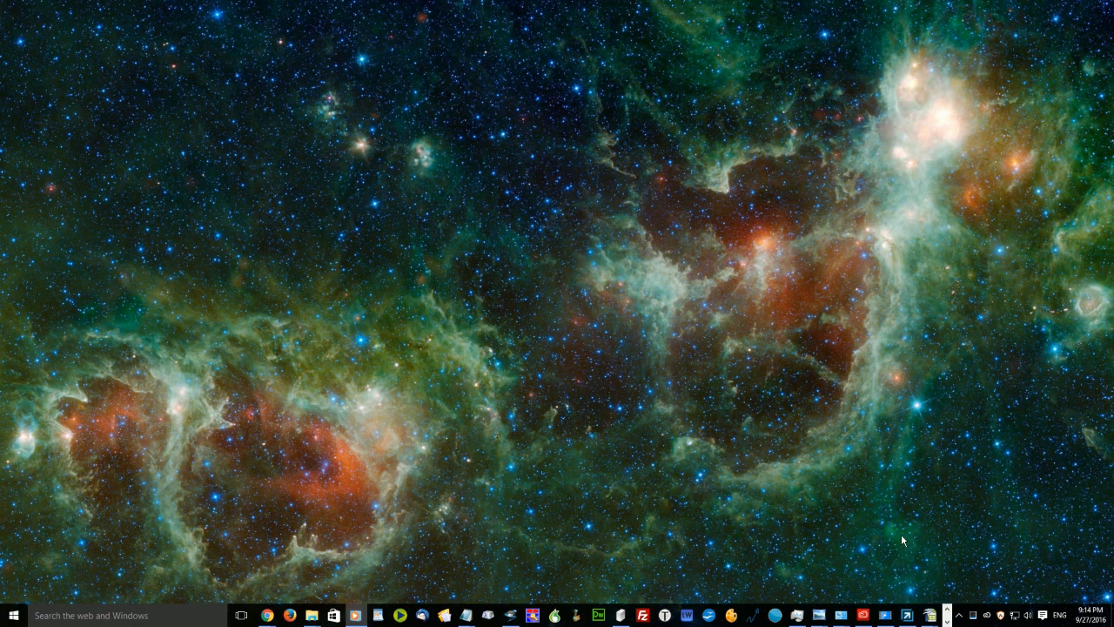